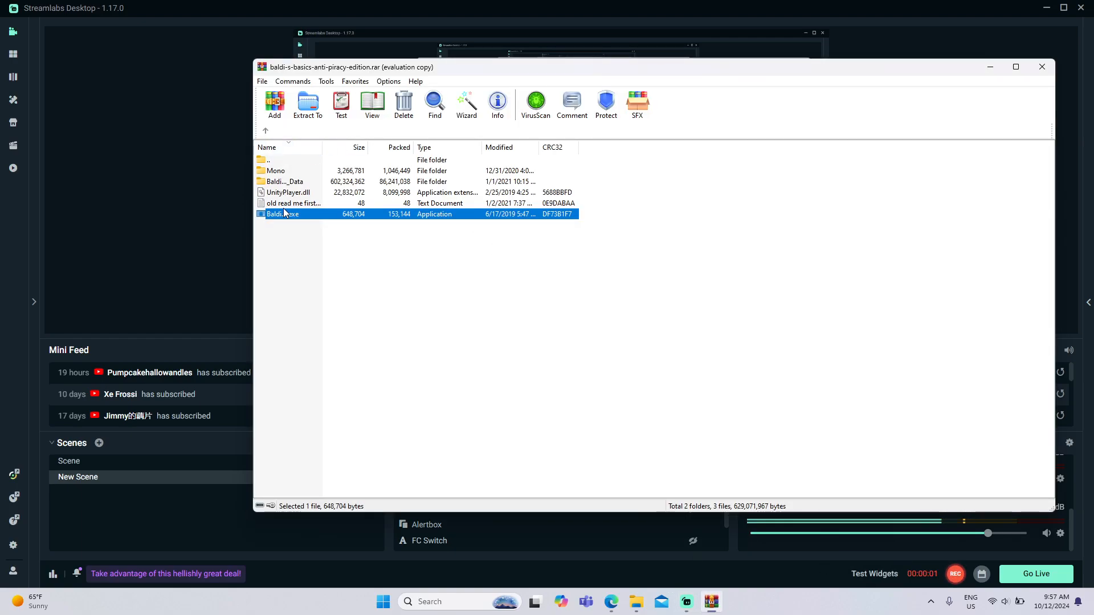
Select Baldi.exe in the WinRAR archive and run it directly from there.
click(307, 105)
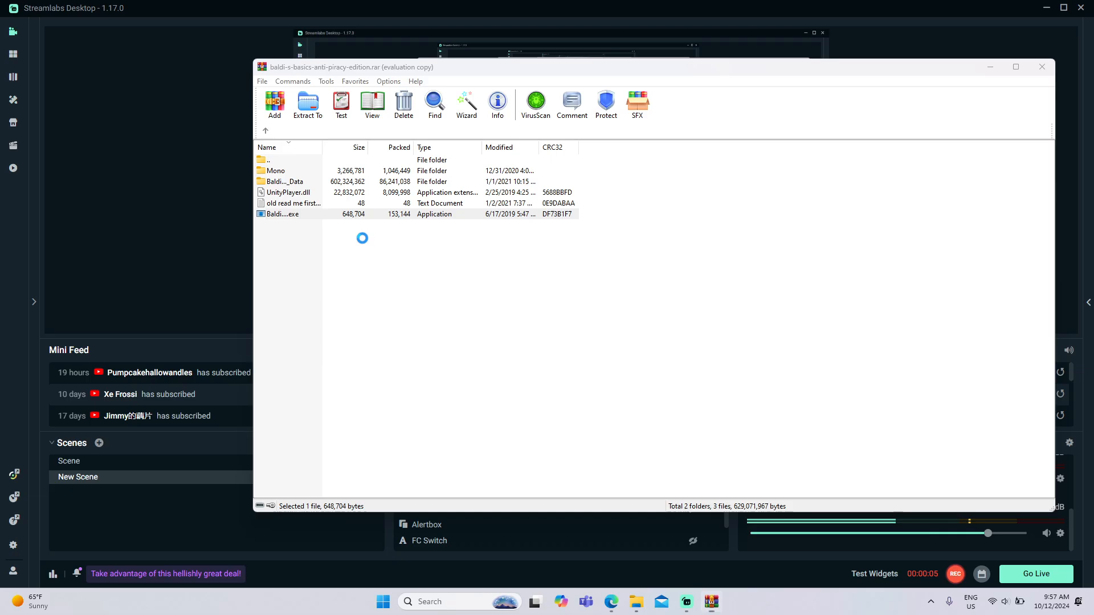
double_click(283, 214)
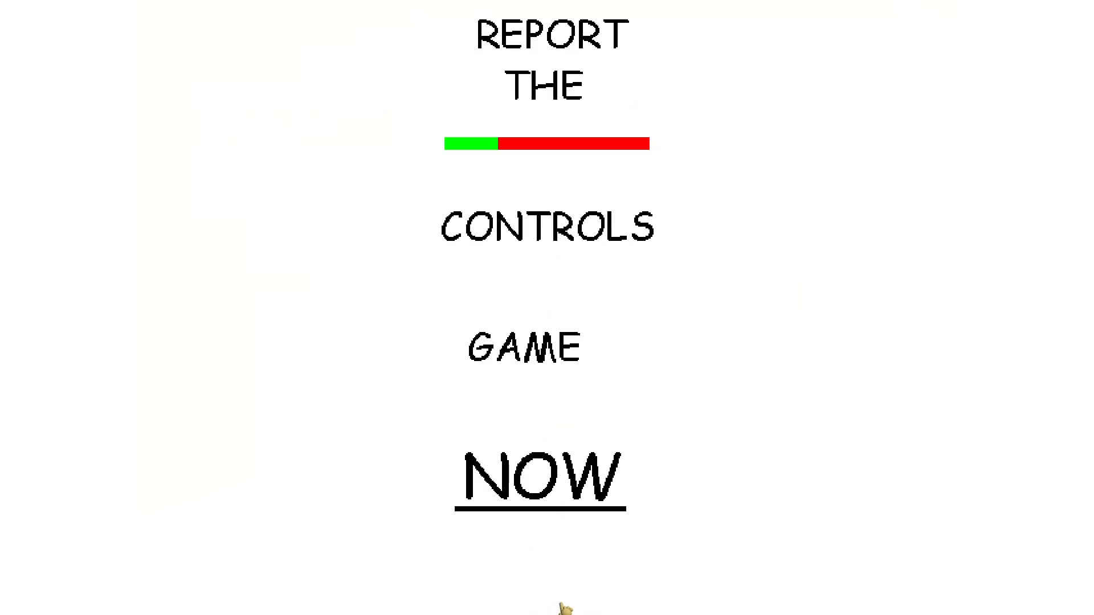
mouse_move(566, 606)
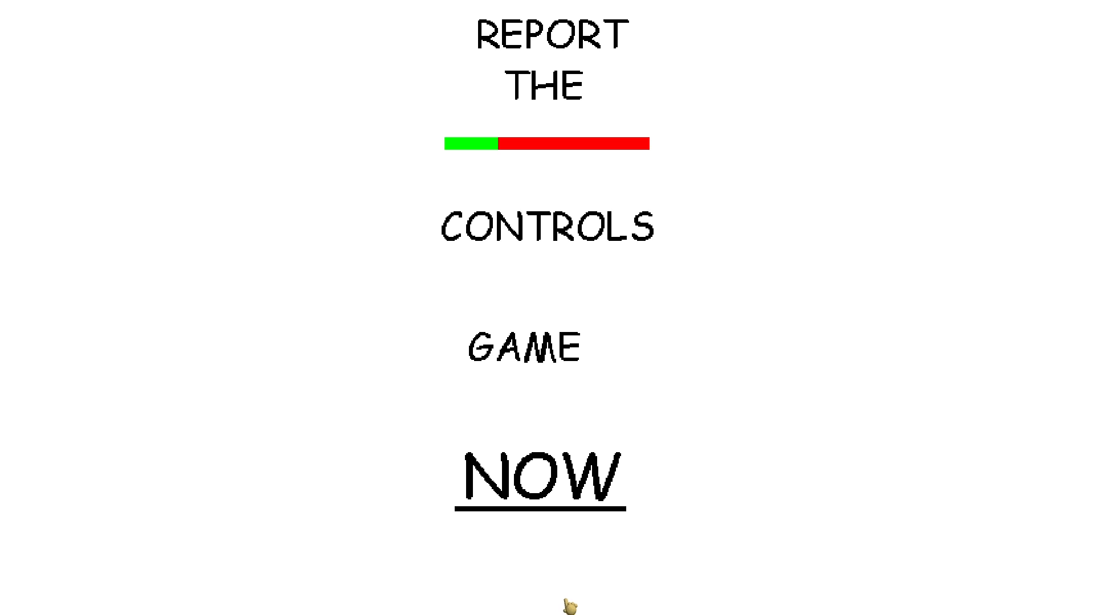
Start the game, then leave the You Can Think Pad notebook to return to the hallway.
click(539, 478)
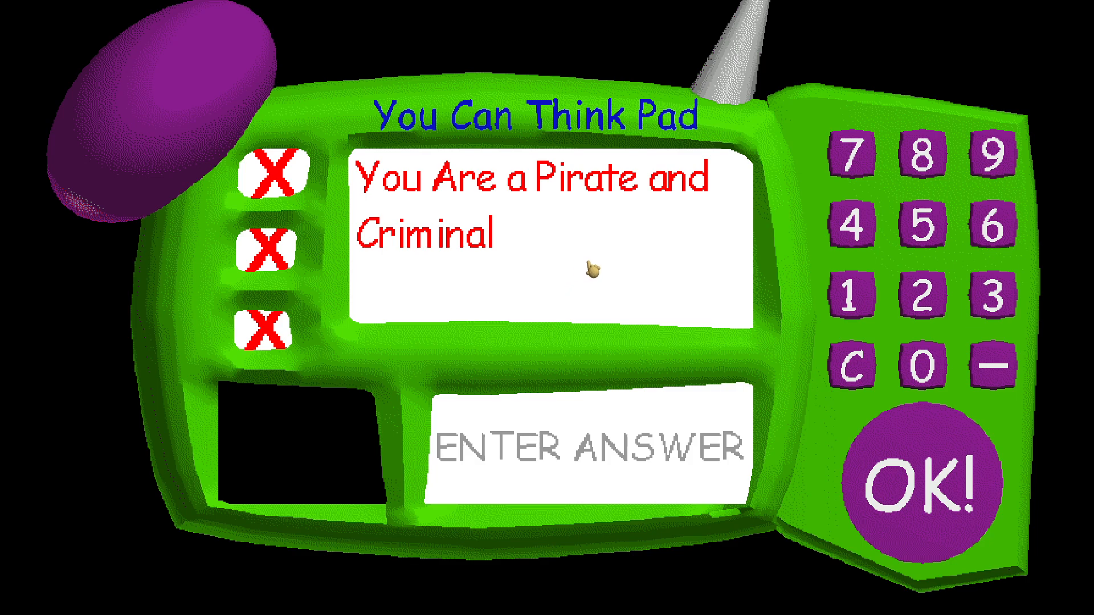
mouse_move(614, 346)
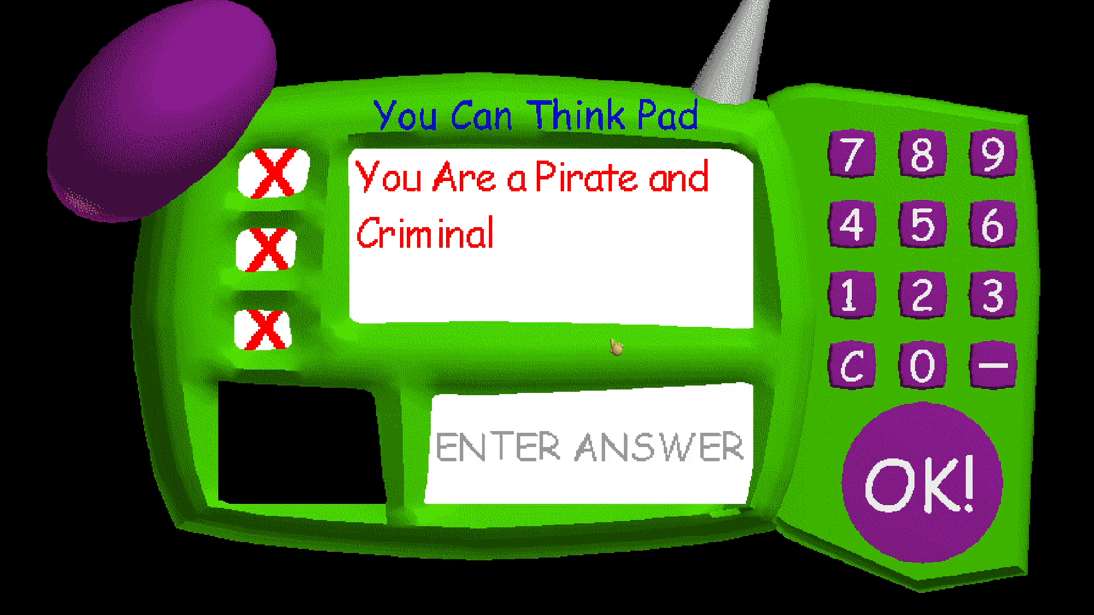
click(942, 460)
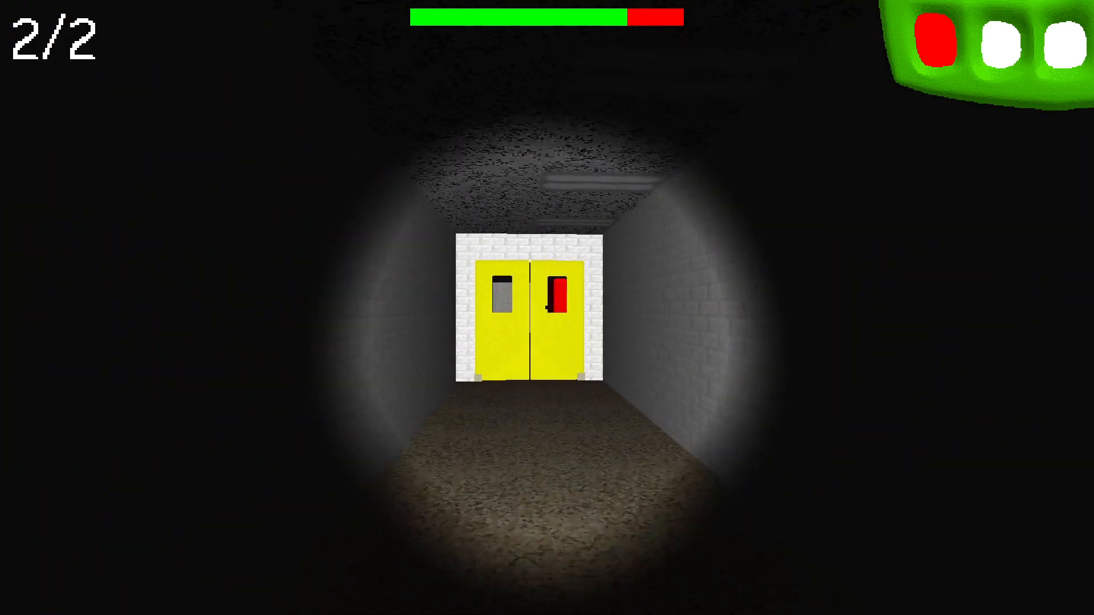
Walk through the yellow double doors and down the dark hallways past Baldi.
key(w)
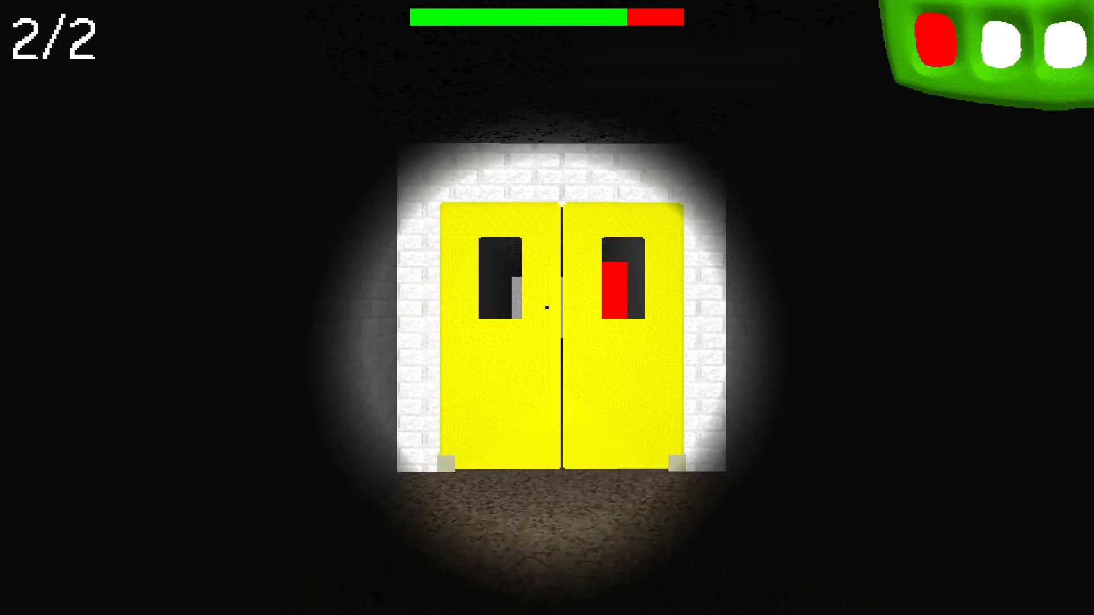
key(w)
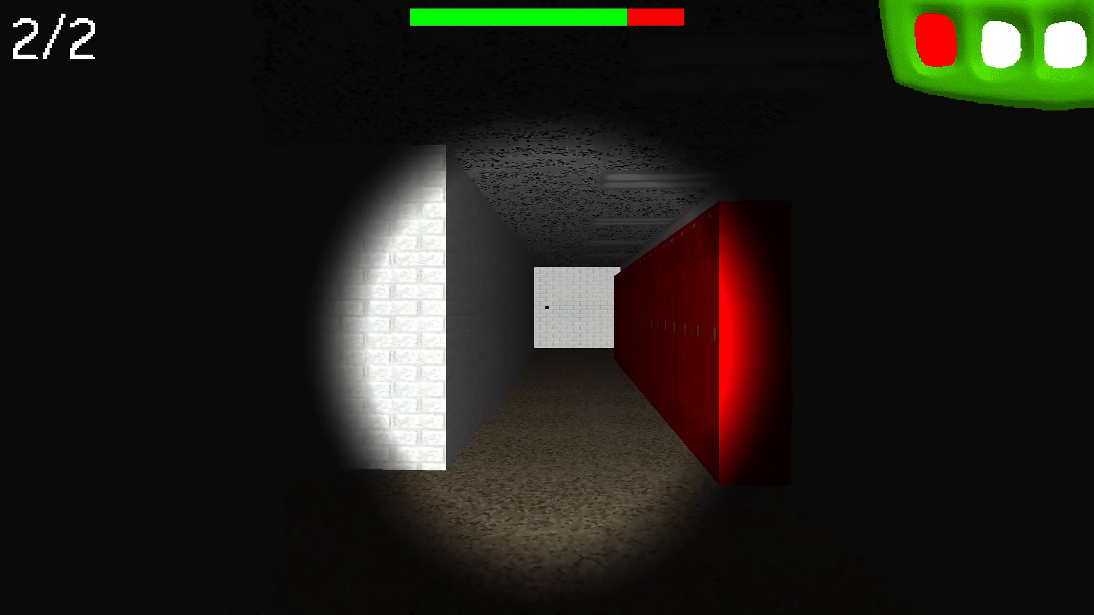
key(w)
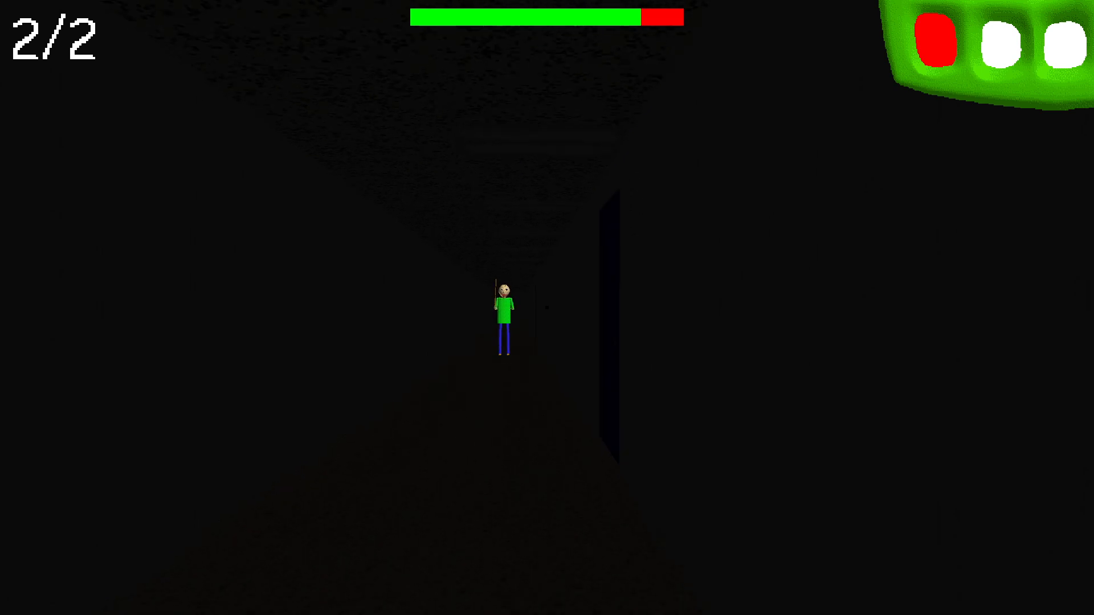
key(w)
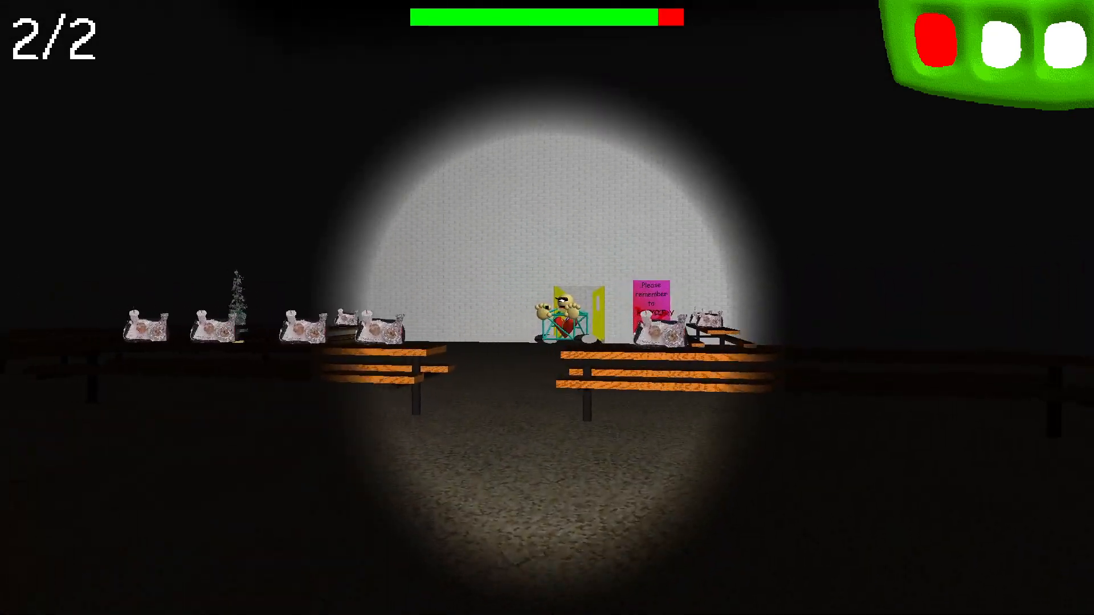
Walk across the cafeteria toward the yellow door and vandalized poster.
key(w)
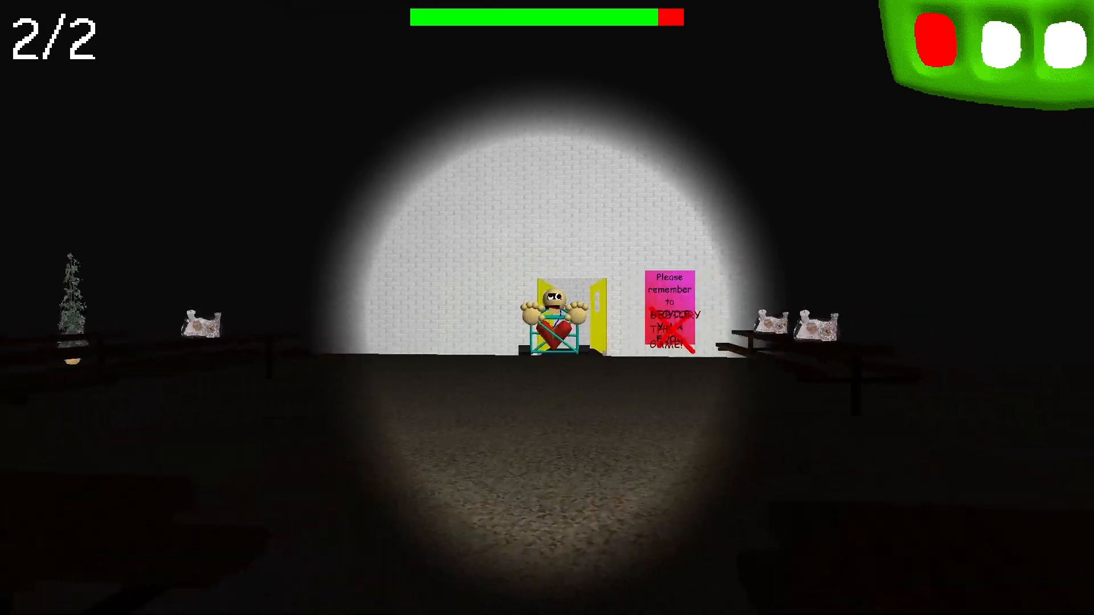
mouse_move(547, 308)
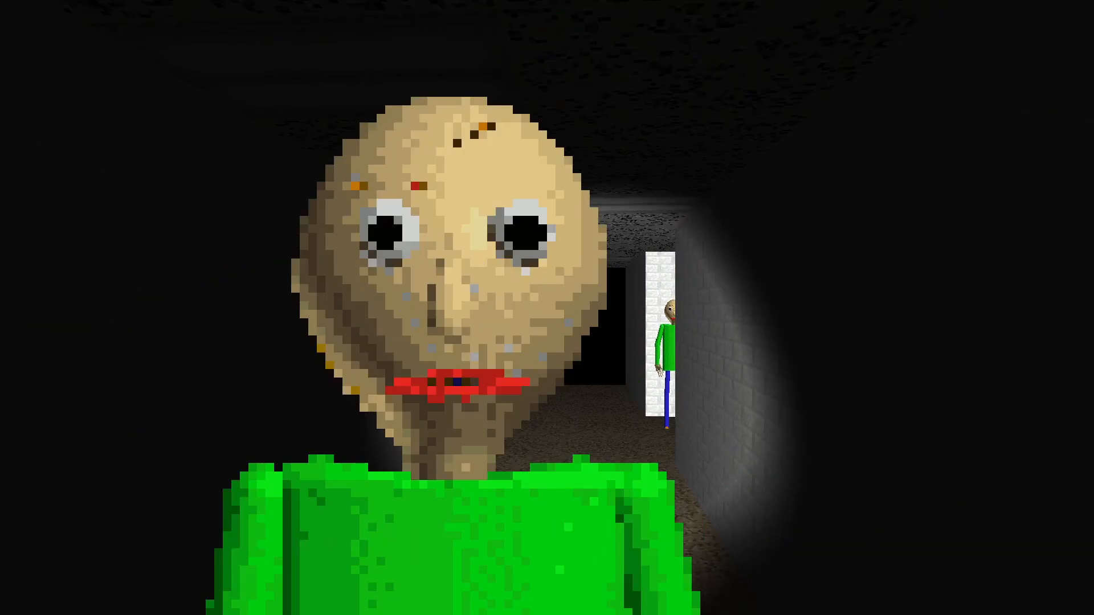
click(370, 602)
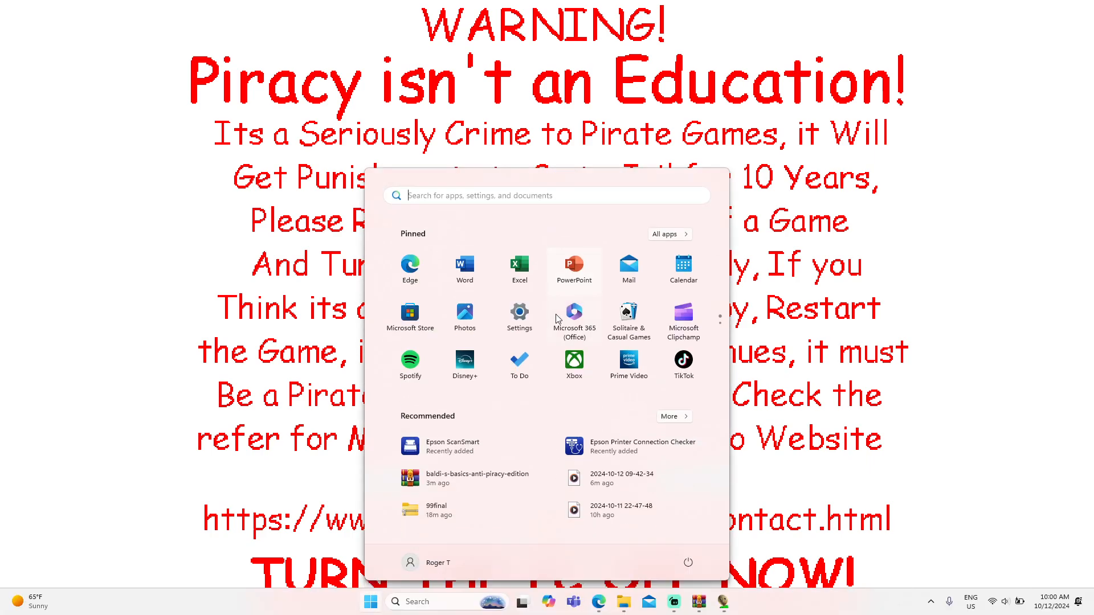
mouse_move(699, 602)
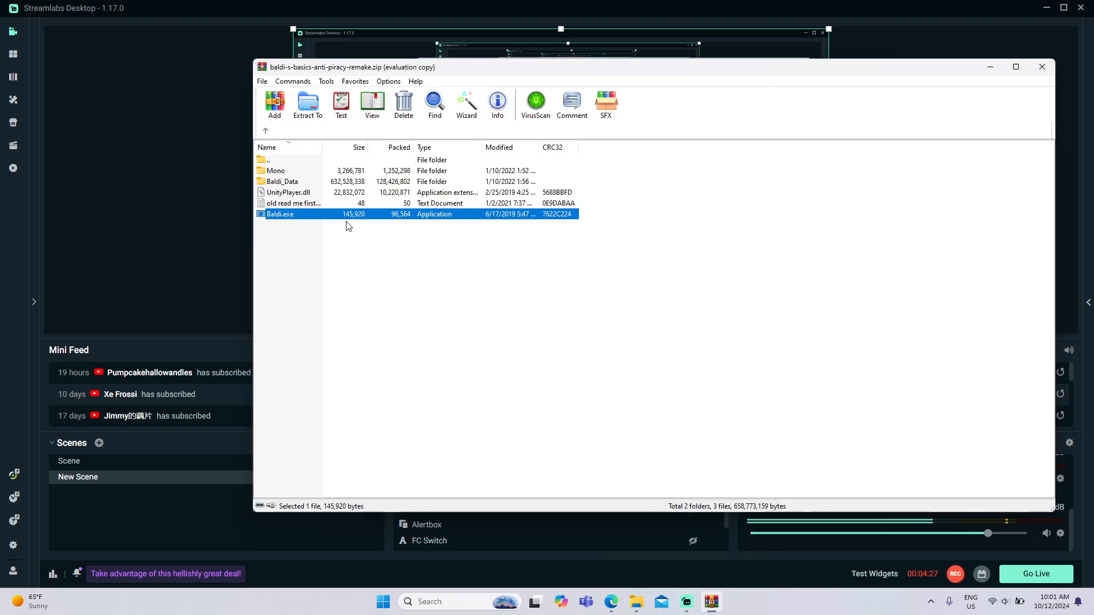
Relaunch Baldi.exe from the anti-piracy remake archive in WinRAR.
click(307, 105)
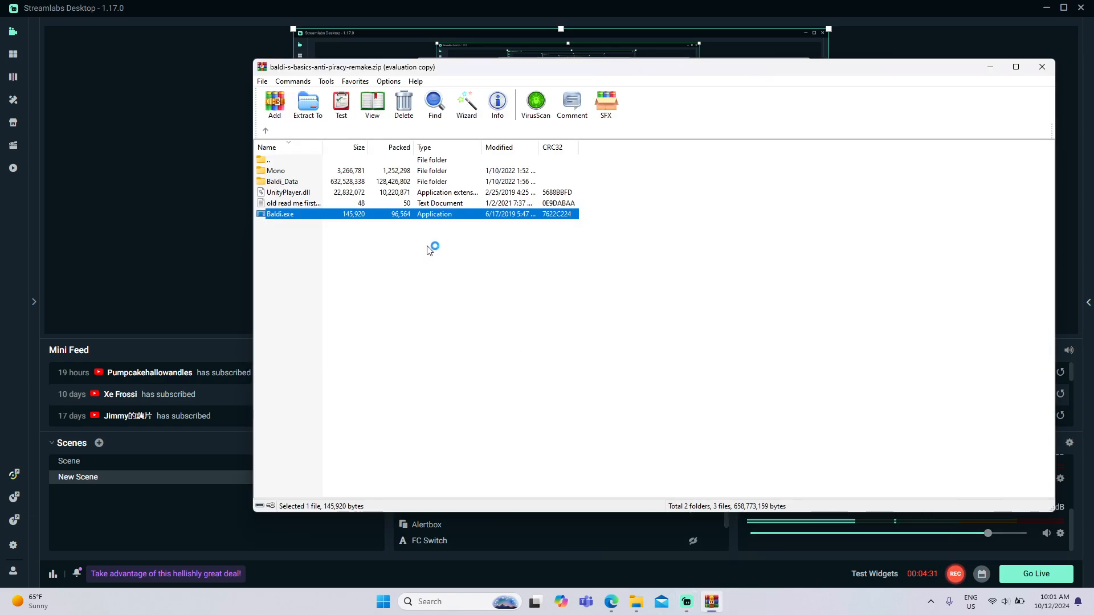
double_click(280, 214)
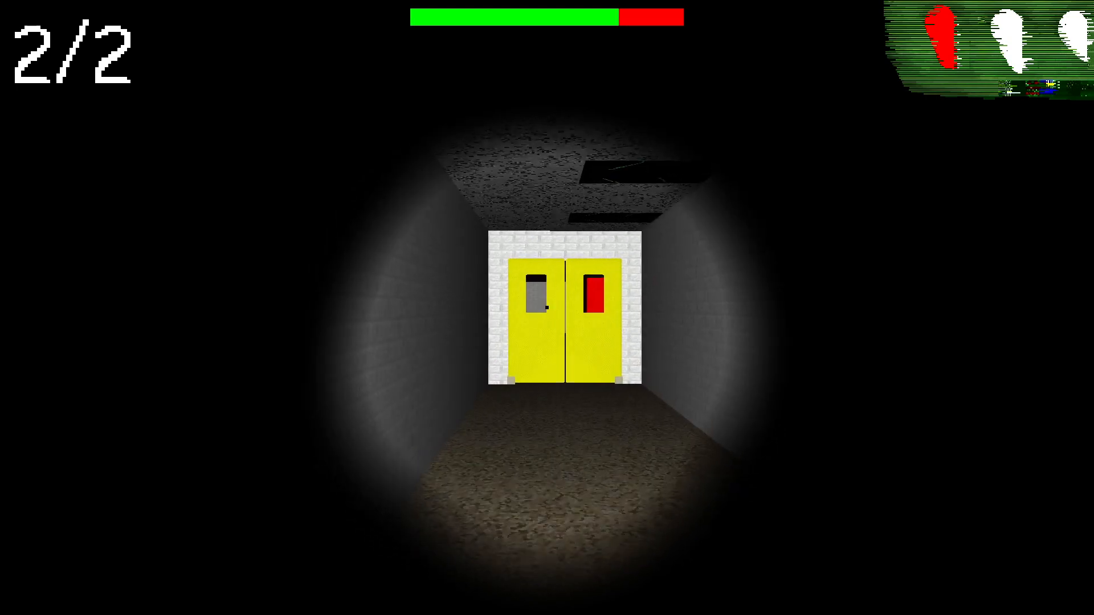
Run along the corridors into the red-walled hallway toward the wheelchair character.
key(w)
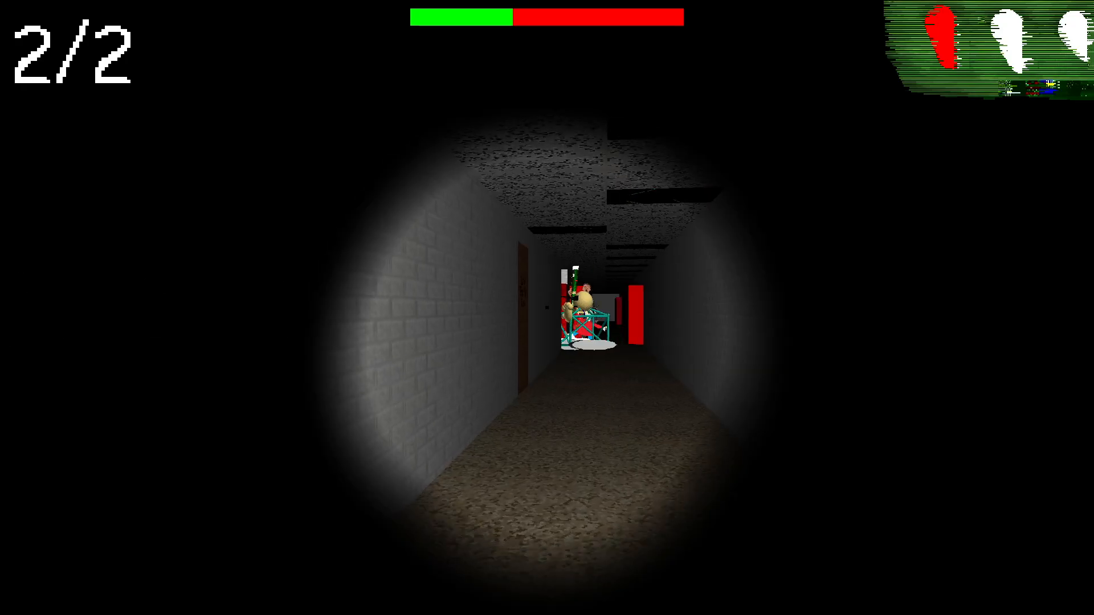
key(w)
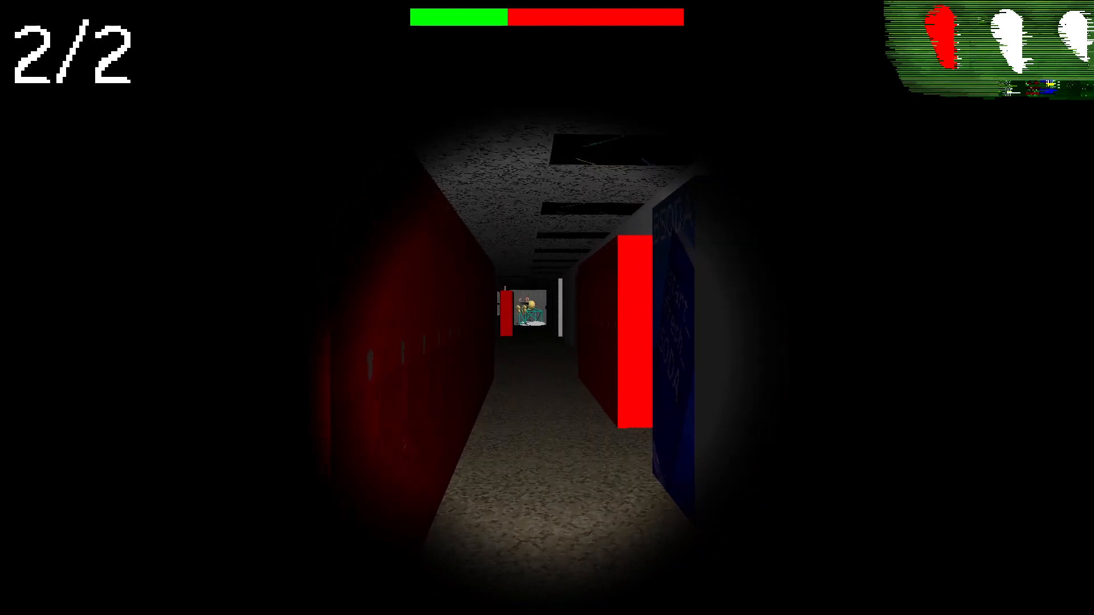
key(w)
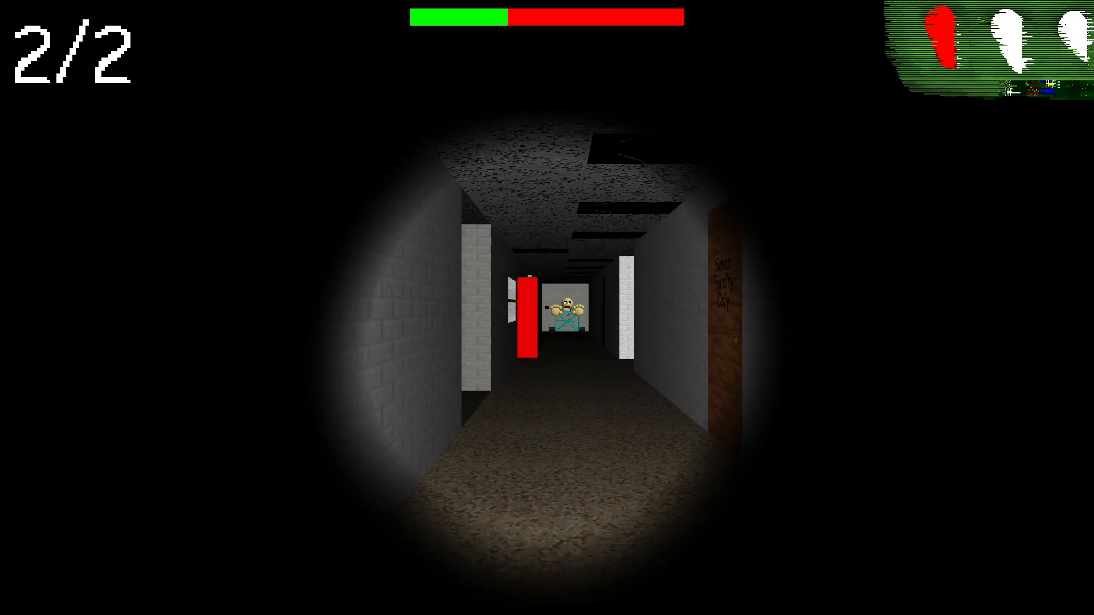
Walk down the empty hallways past the blue door while stamina refills.
key(w)
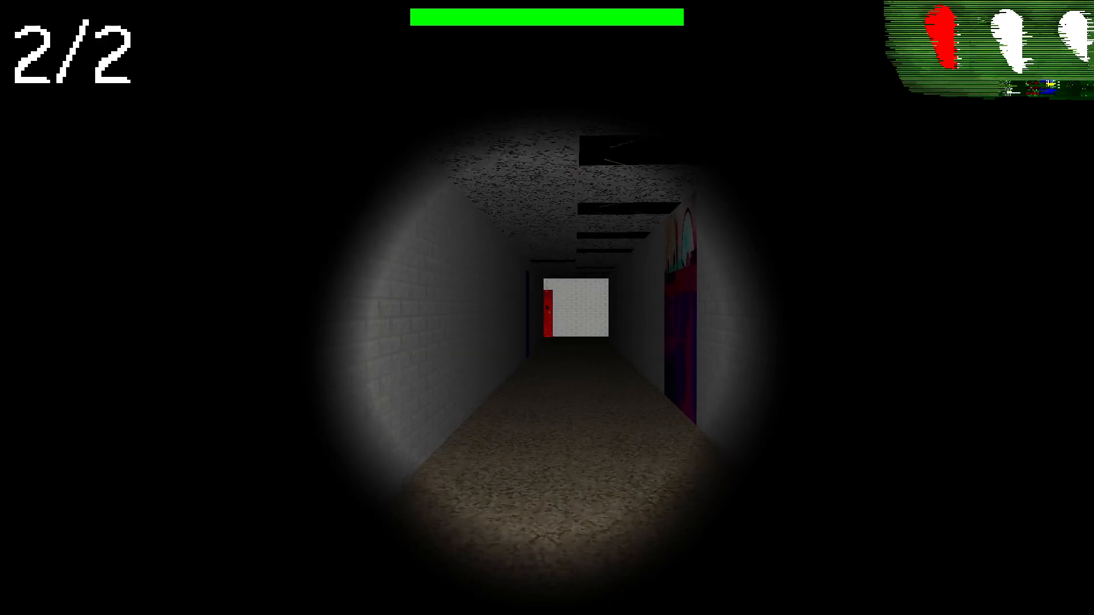
key(w)
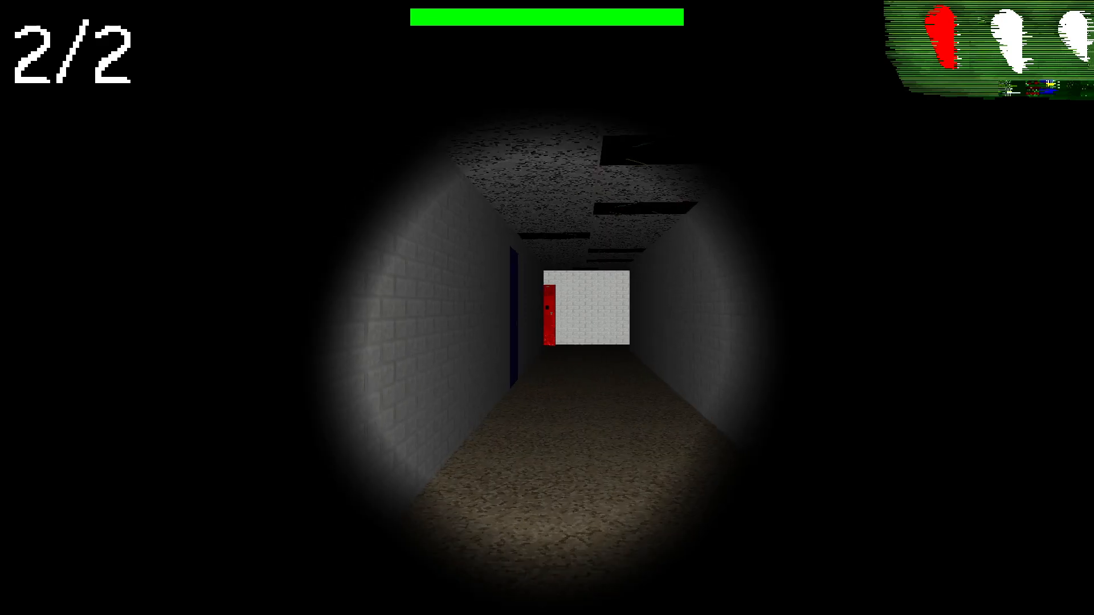
key(w)
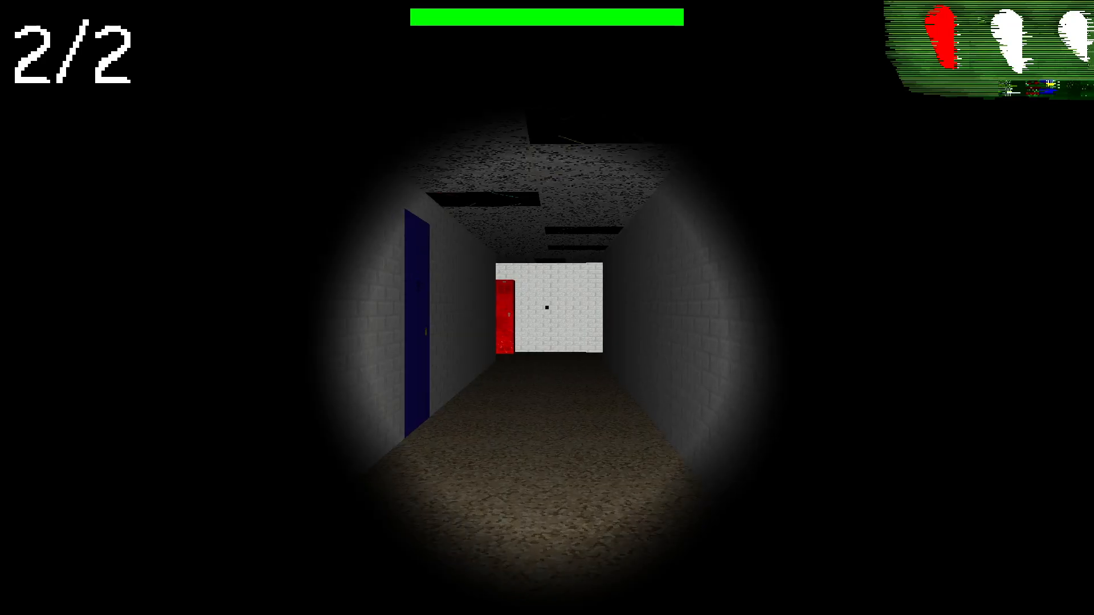
key(w)
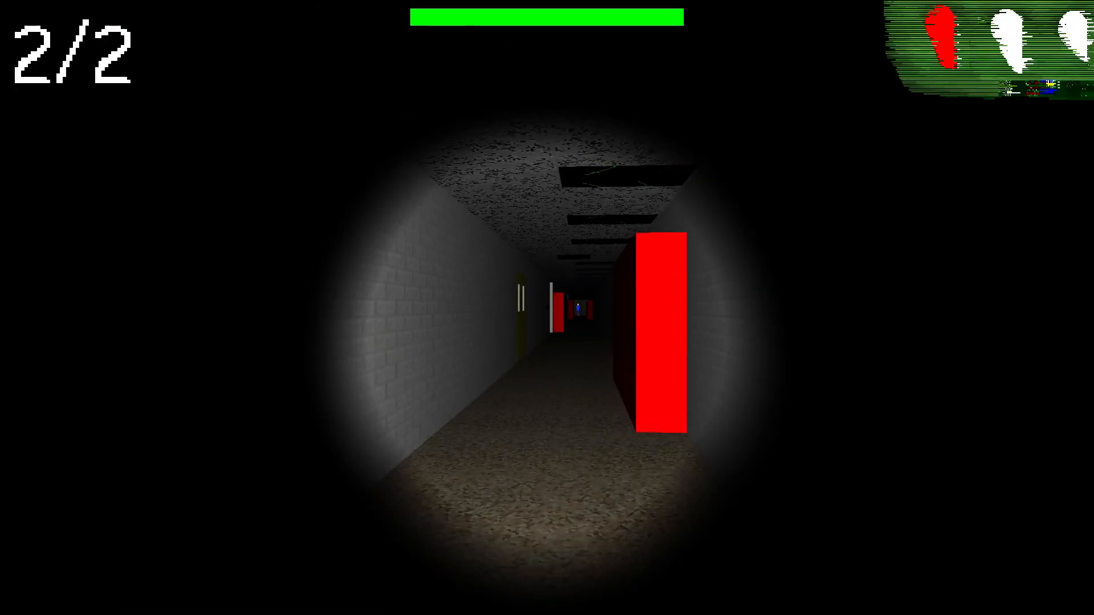
Enter the next classroom for the third notebook, then walk back out.
key(w)
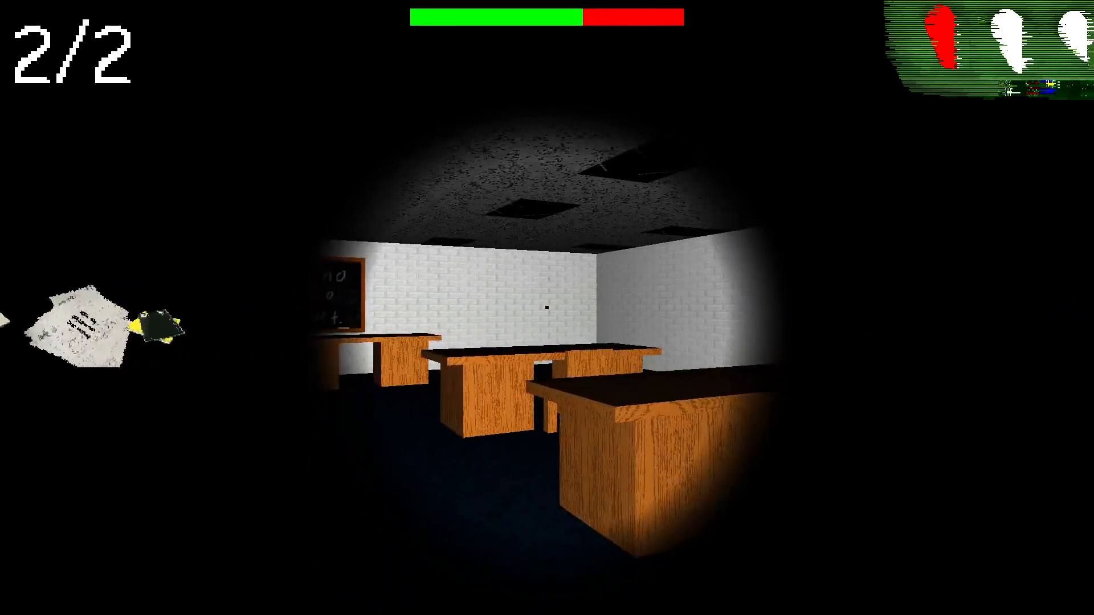
mouse_move(547, 307)
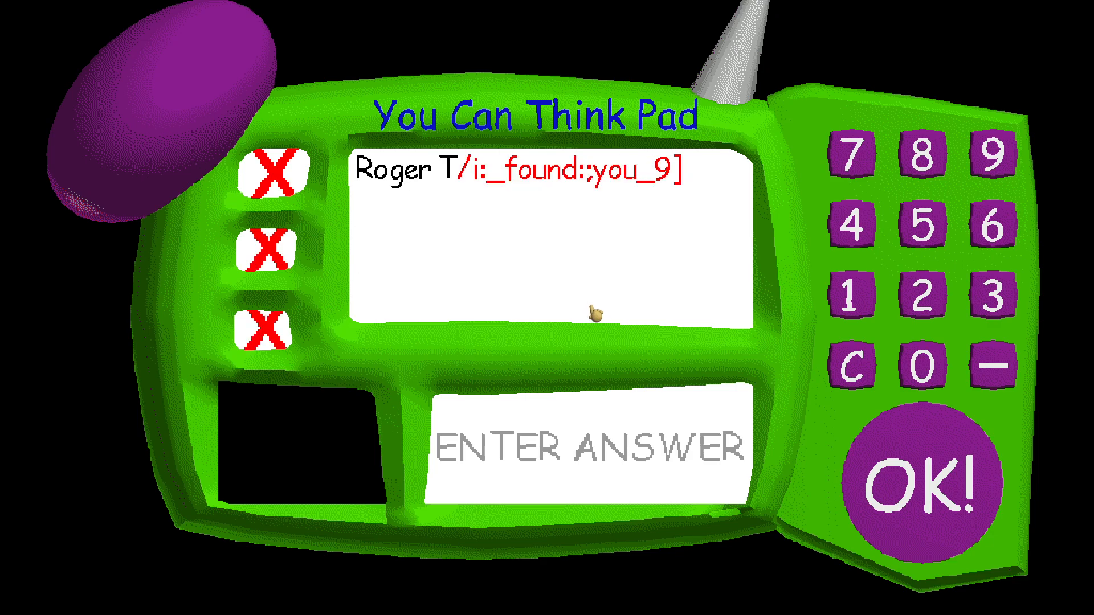
mouse_move(523, 295)
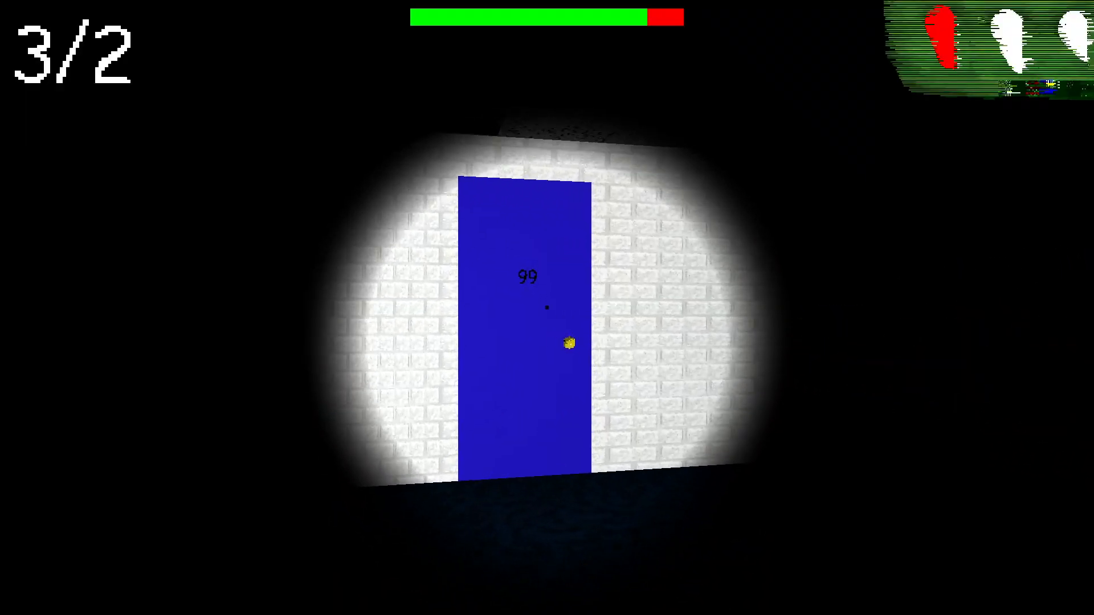
key(w)
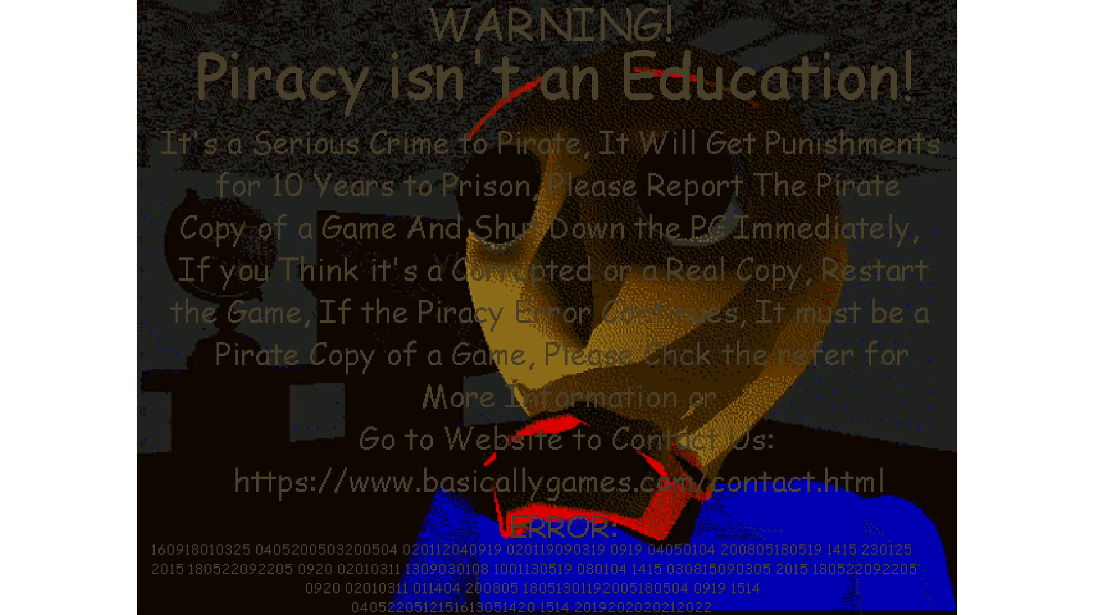
Dismiss the 'Piracy isn't an Education!' warning and close the game.
click(370, 602)
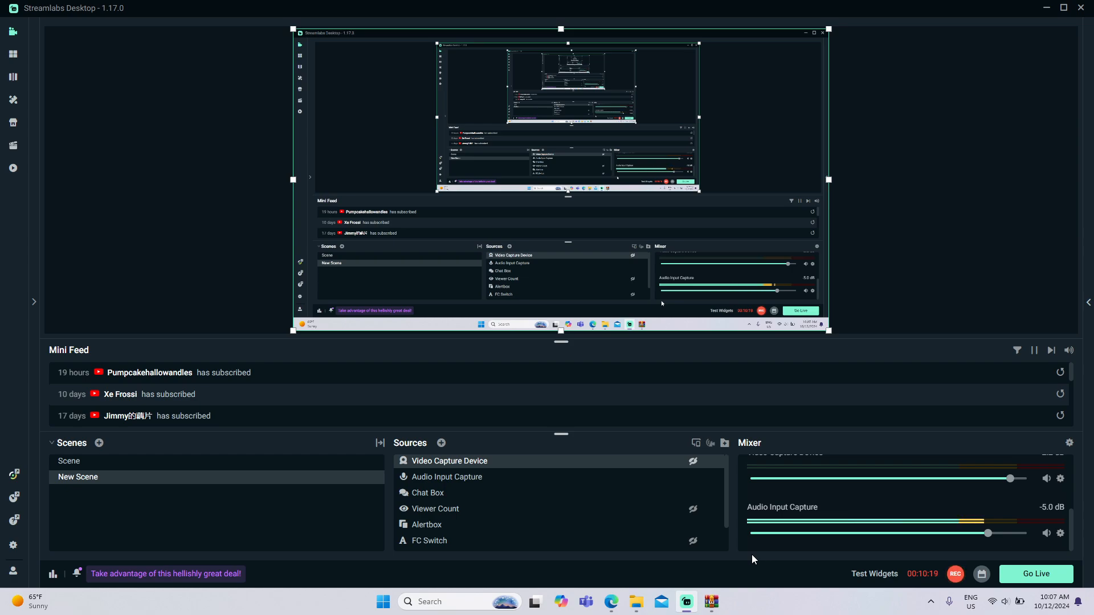
mouse_move(963, 566)
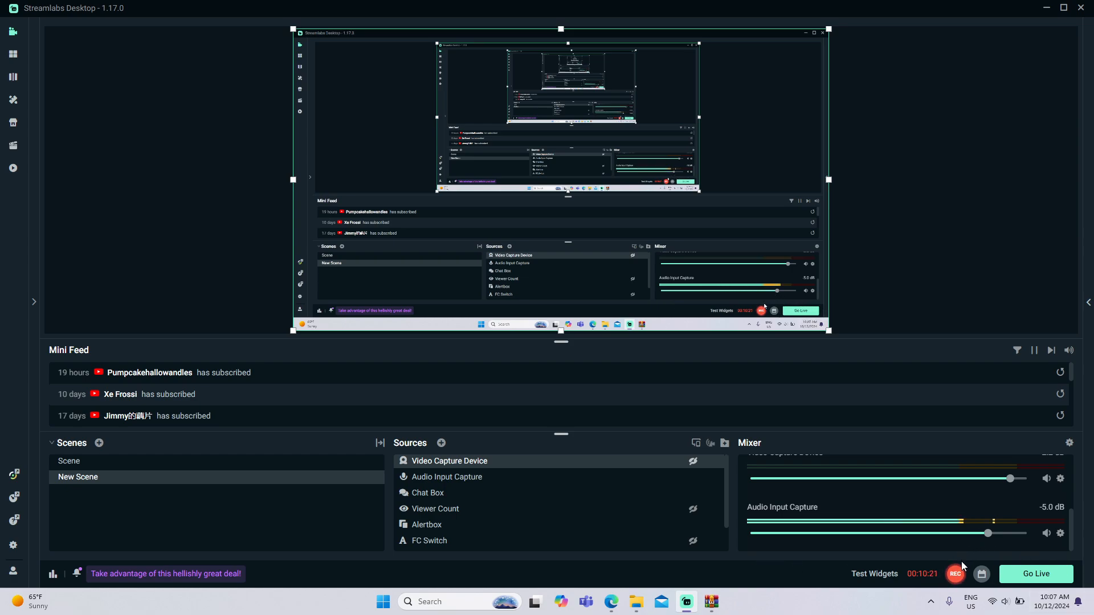